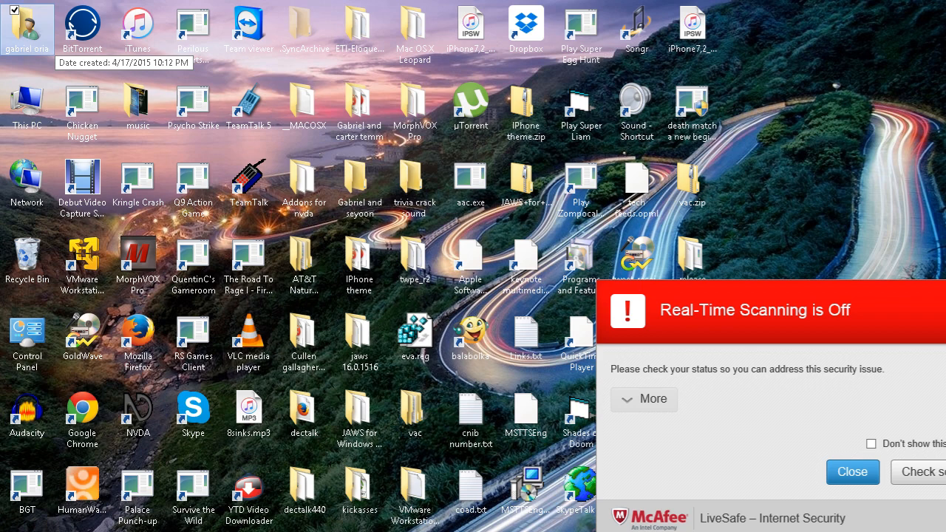
pyautogui.moveTo(81, 30)
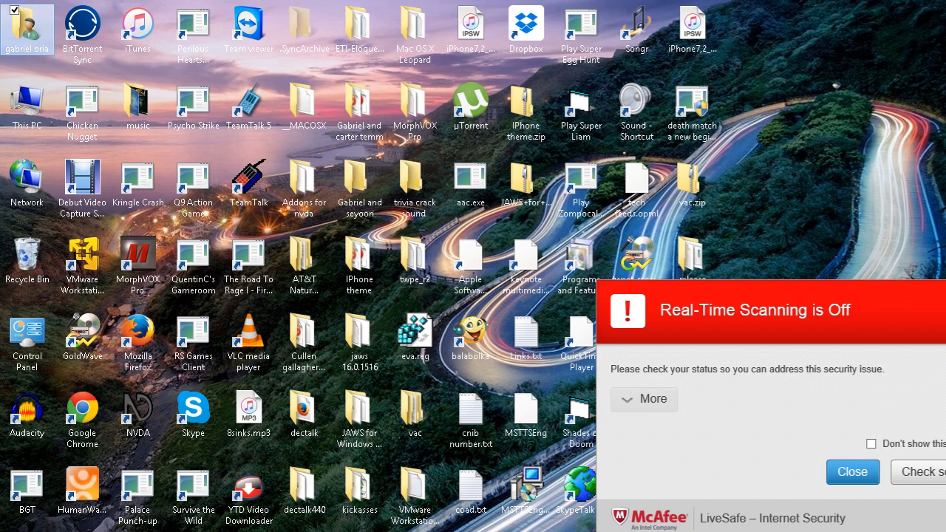
# - Bring up the Dropbox folder window and maximize it to full screen
pyautogui.write('drop')
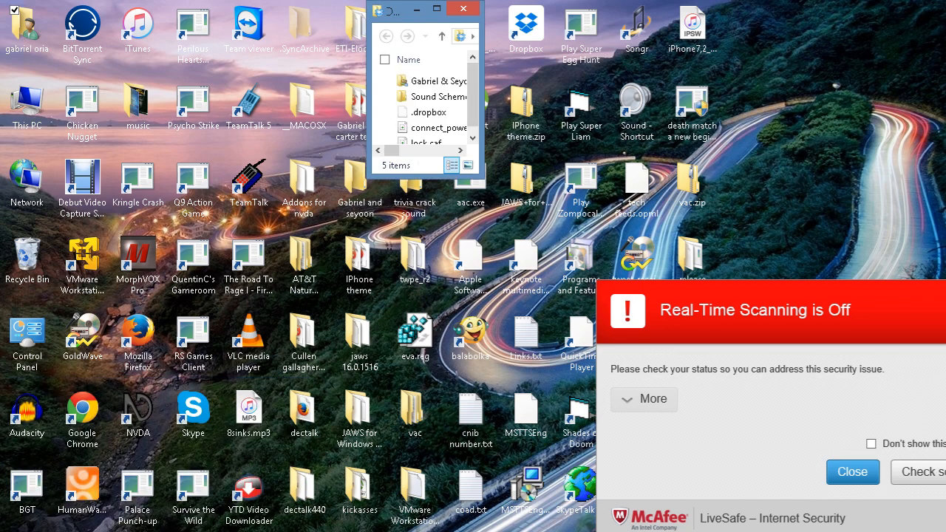
pyautogui.click(436, 96)
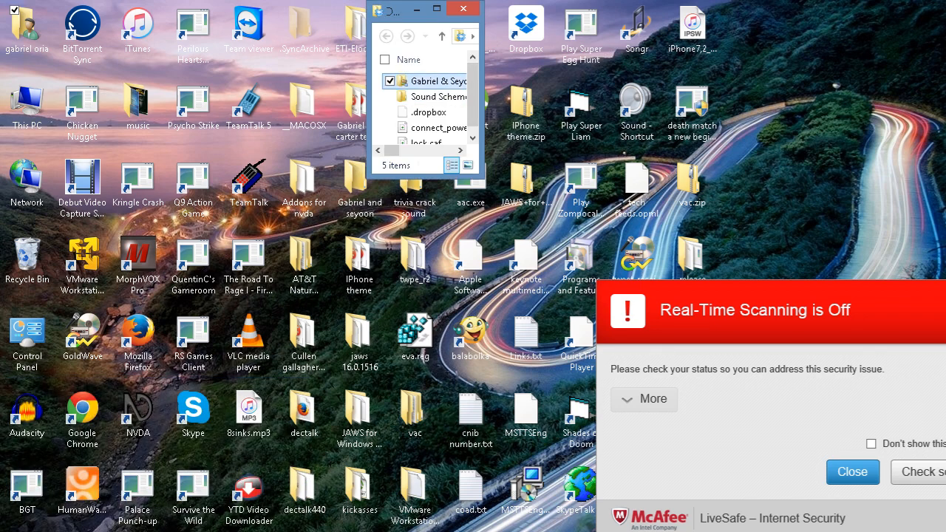
pyautogui.click(379, 8)
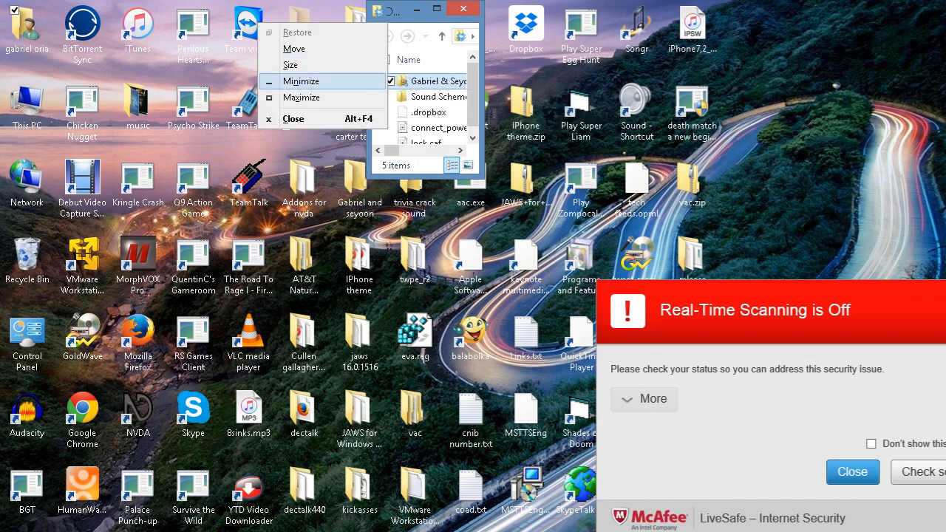
pyautogui.click(301, 97)
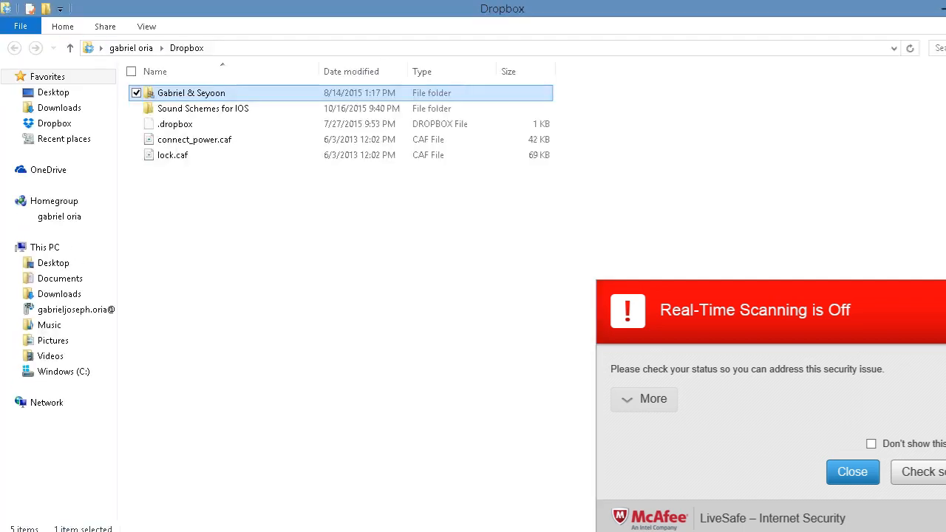
# - Check the Gabriel & Seyoon folder, lock.caf and connect_power.caf, then restore the window size
pyautogui.click(202, 108)
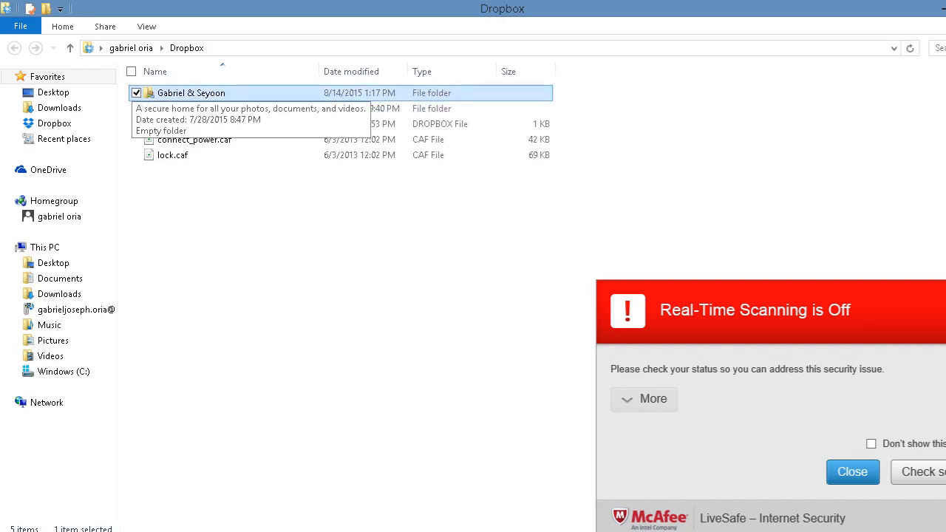
pyautogui.click(172, 155)
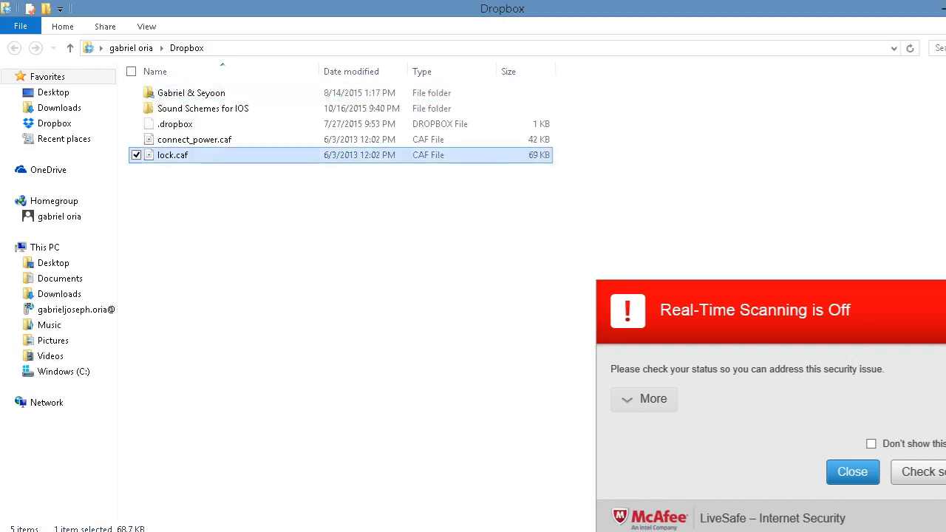
pyautogui.moveTo(171, 156)
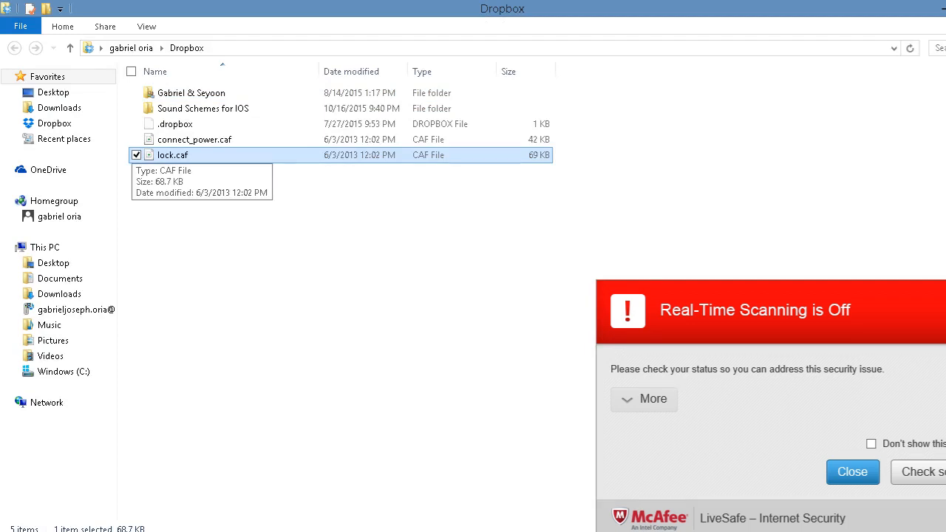
pyautogui.click(195, 139)
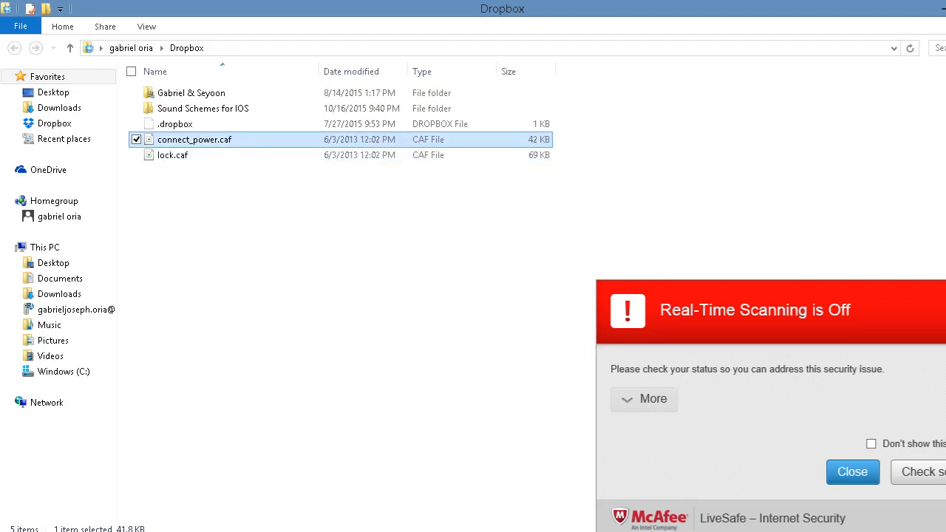
pyautogui.click(8, 9)
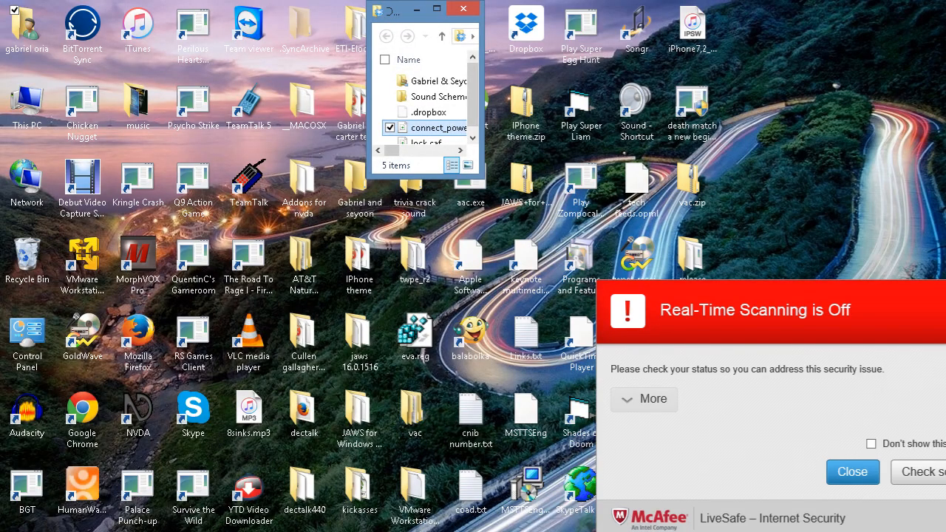
# - Open the iphone sounds folder and select alarm.wav among its files
pyautogui.click(464, 9)
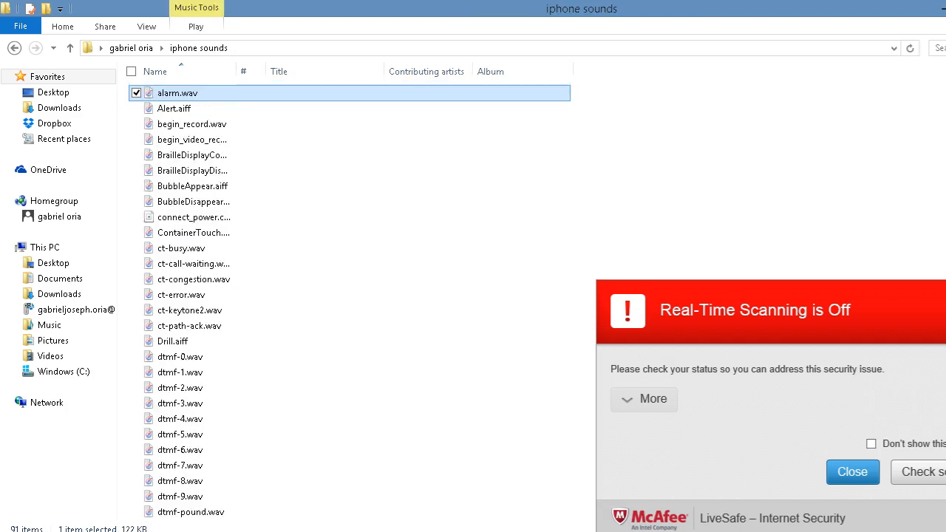
pyautogui.click(194, 215)
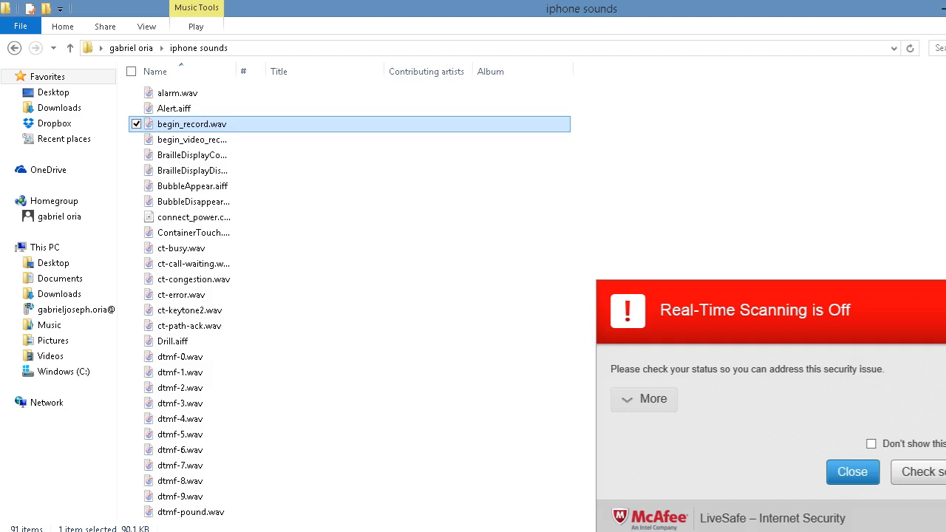
pyautogui.moveTo(192, 124)
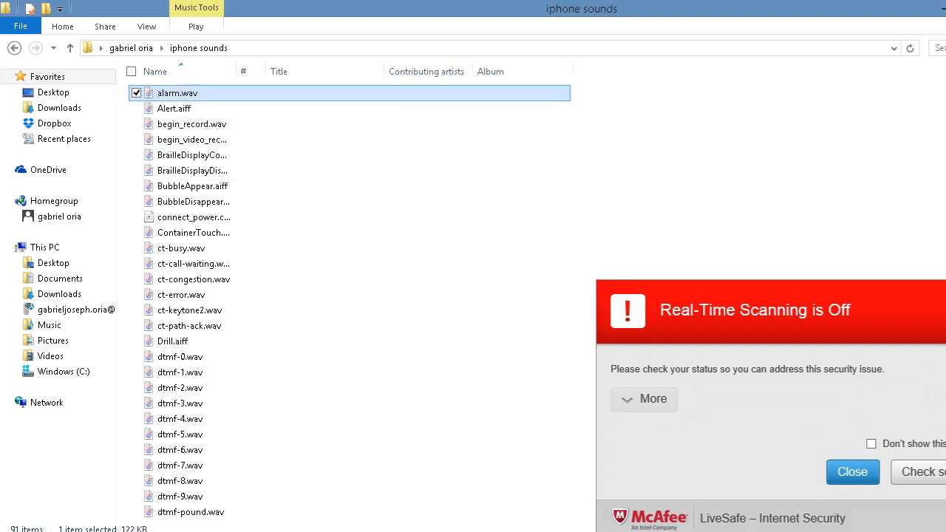
pyautogui.moveTo(176, 91)
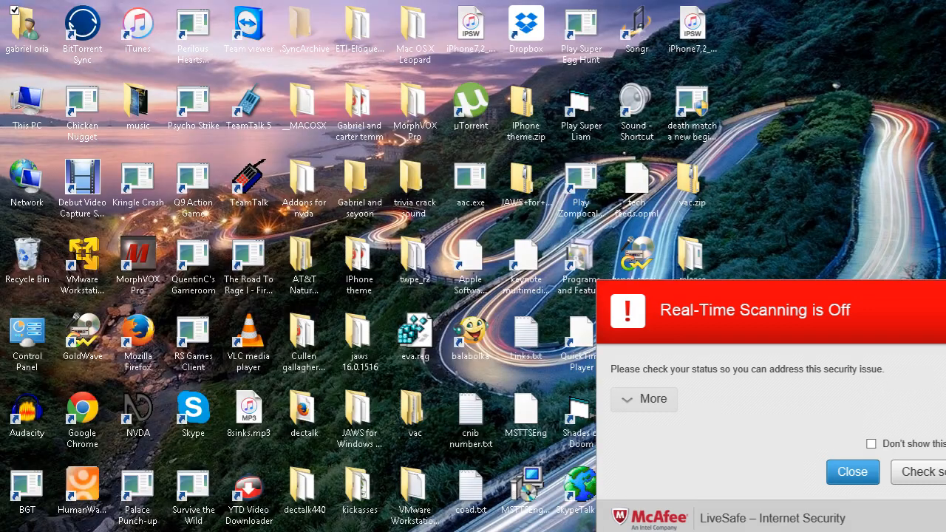
pyautogui.click(27, 29)
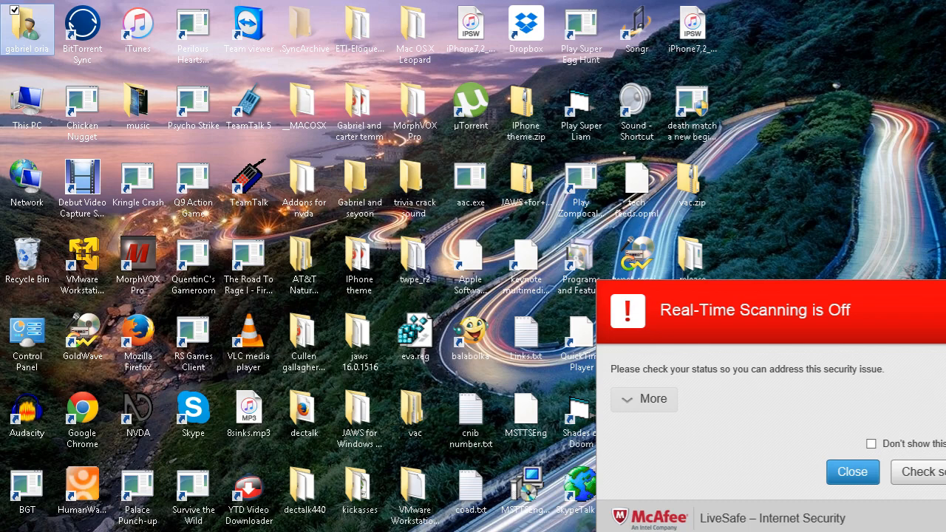
pyautogui.moveTo(82, 30)
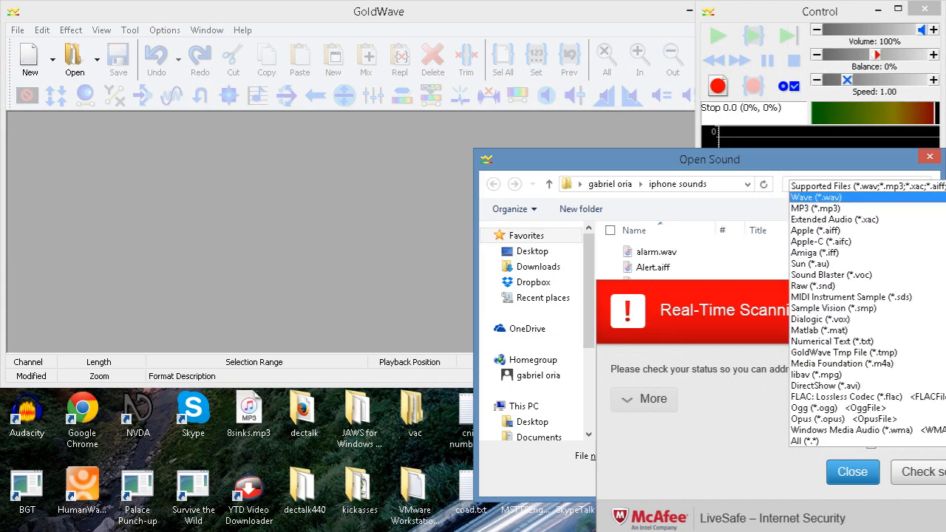
# - Load lock.caf into GoldWave and play its waveform through once
pyautogui.click(804, 440)
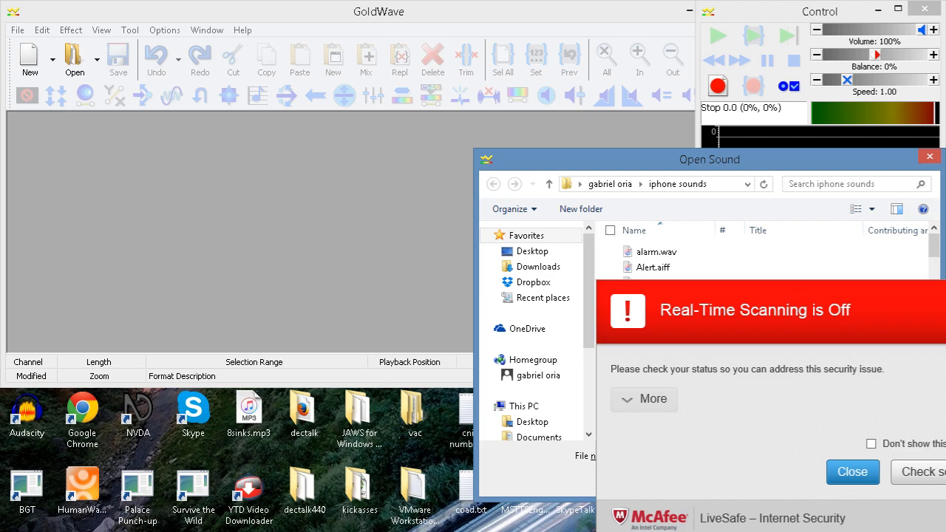
pyautogui.click(657, 251)
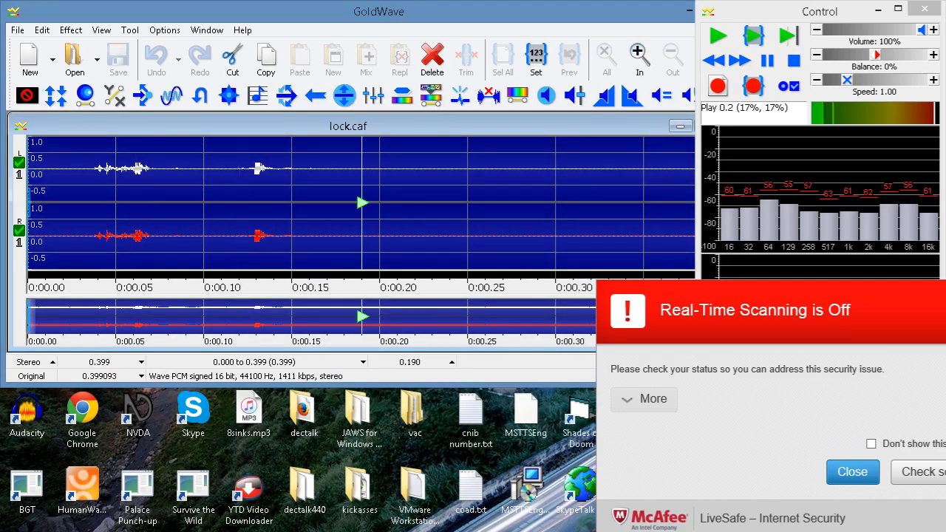
pyautogui.click(792, 61)
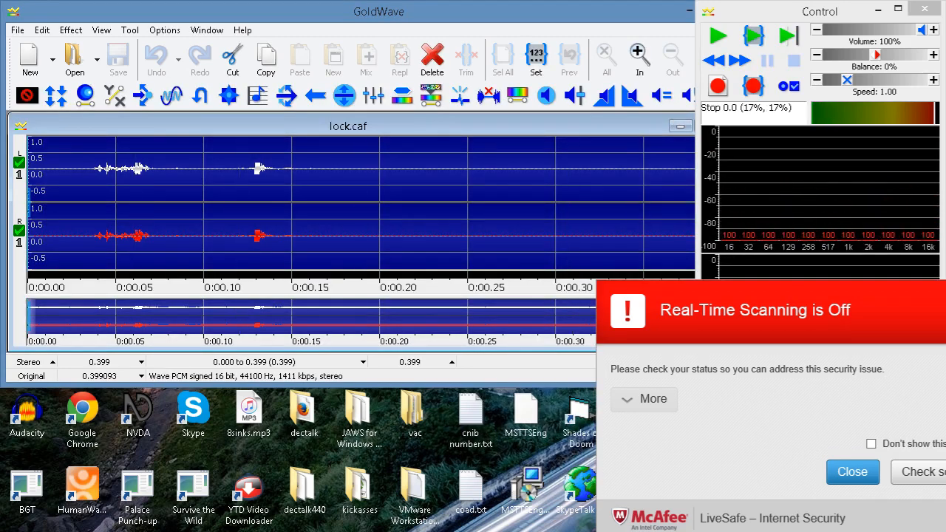
# - Apply the Room preset from the Reverb effect to lock.caf
pyautogui.click(71, 30)
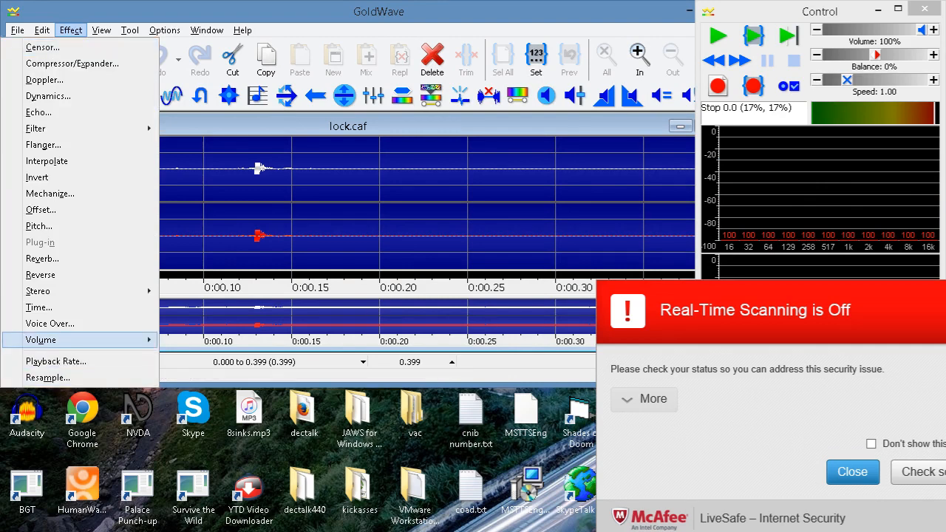
pyautogui.moveTo(42, 257)
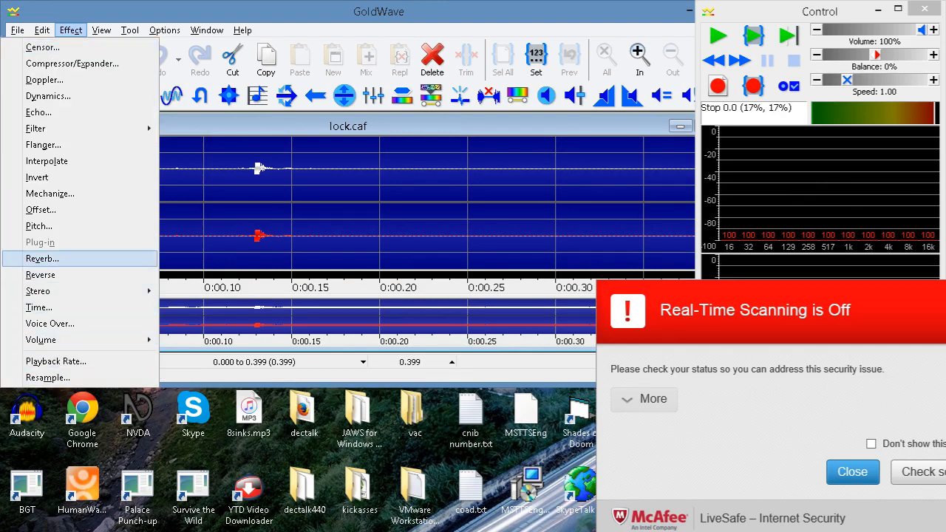
pyautogui.click(42, 258)
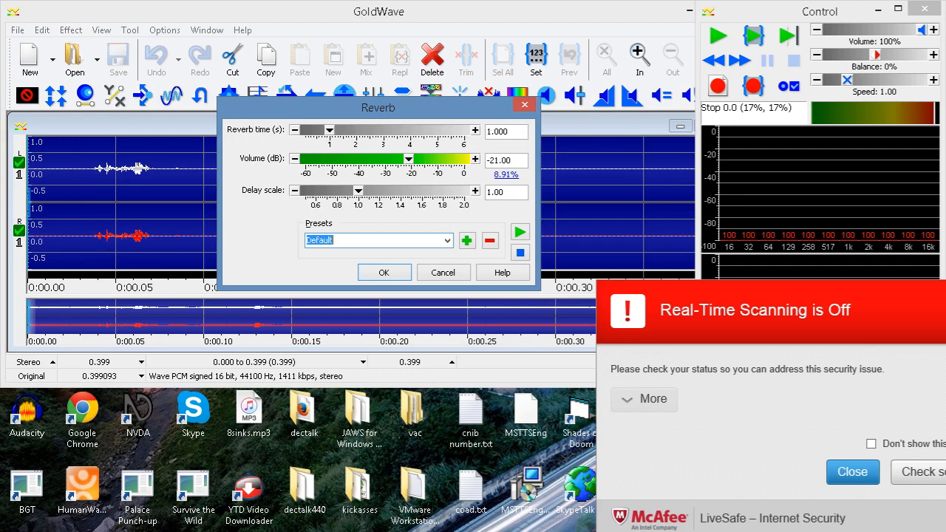
pyautogui.click(378, 239)
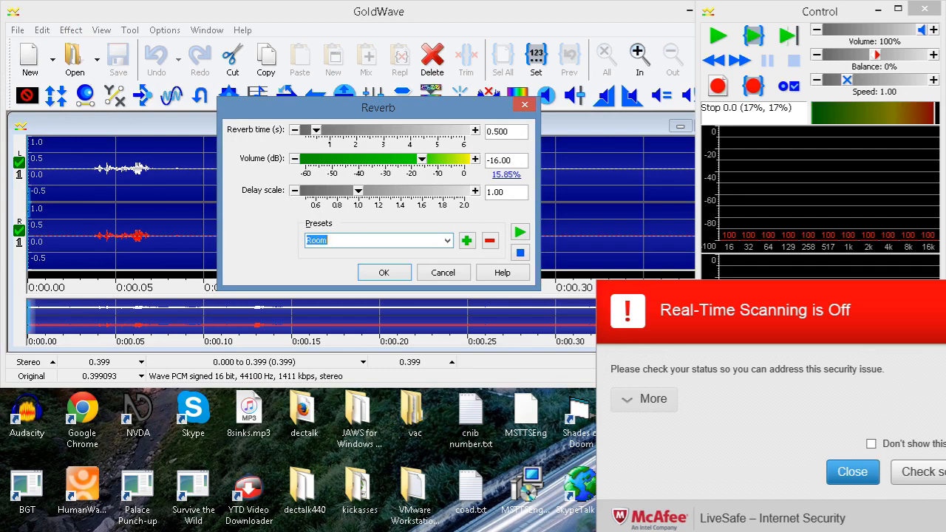
pyautogui.click(384, 272)
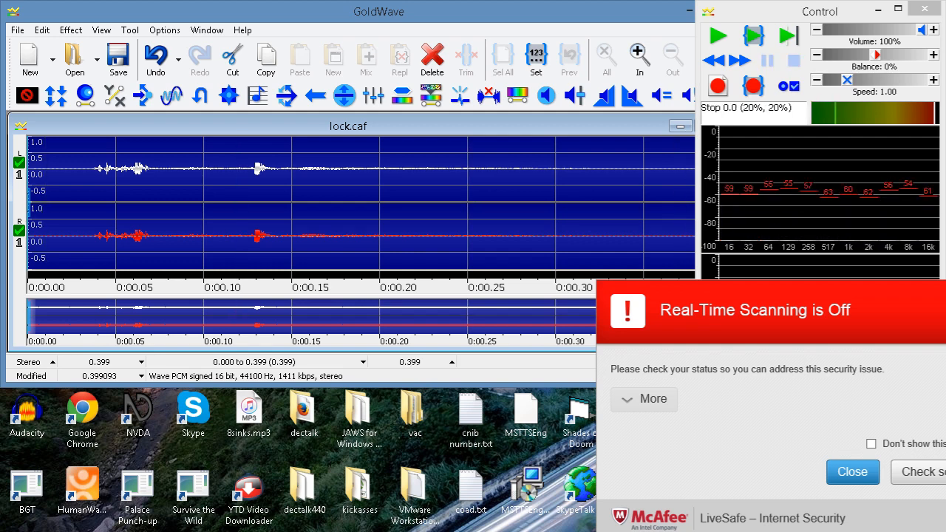
# - Close GoldWave without saving the reverbed lock.caf
pyautogui.click(716, 36)
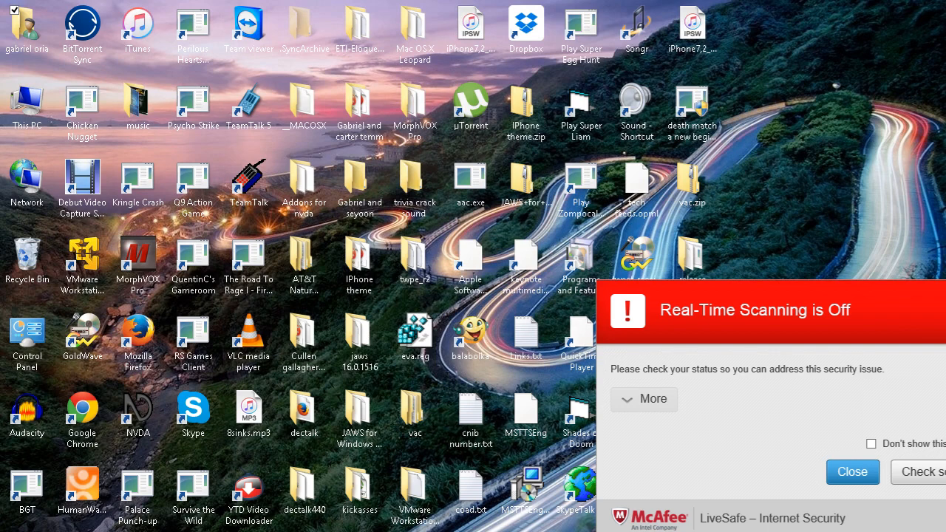
pyautogui.click(27, 29)
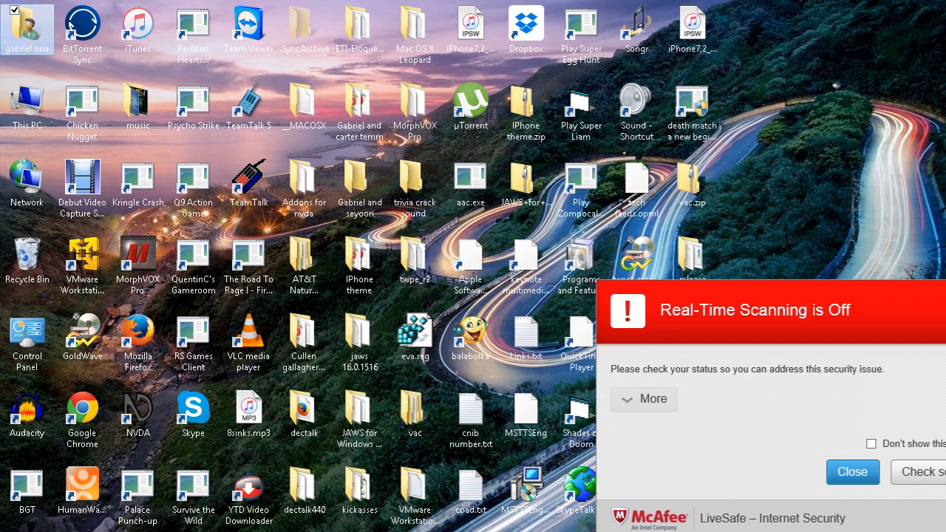
pyautogui.moveTo(83, 28)
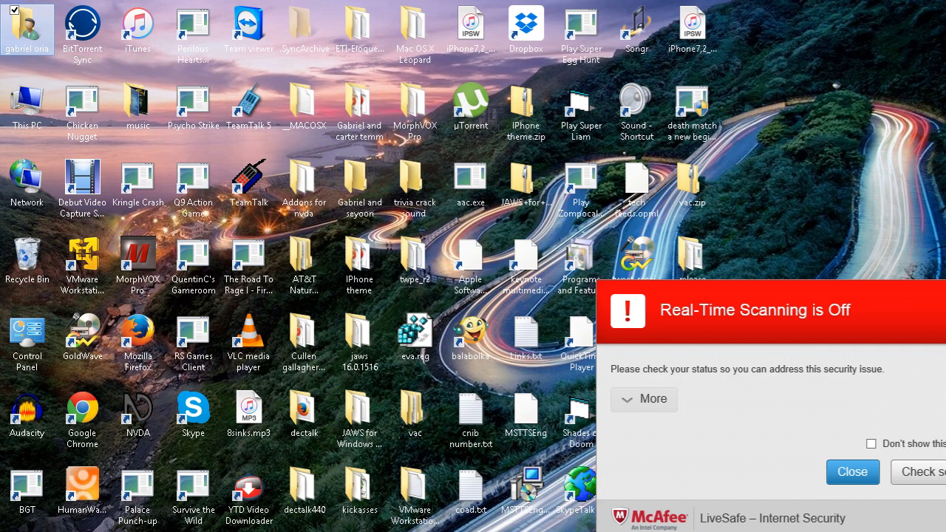
pyautogui.moveTo(81, 30)
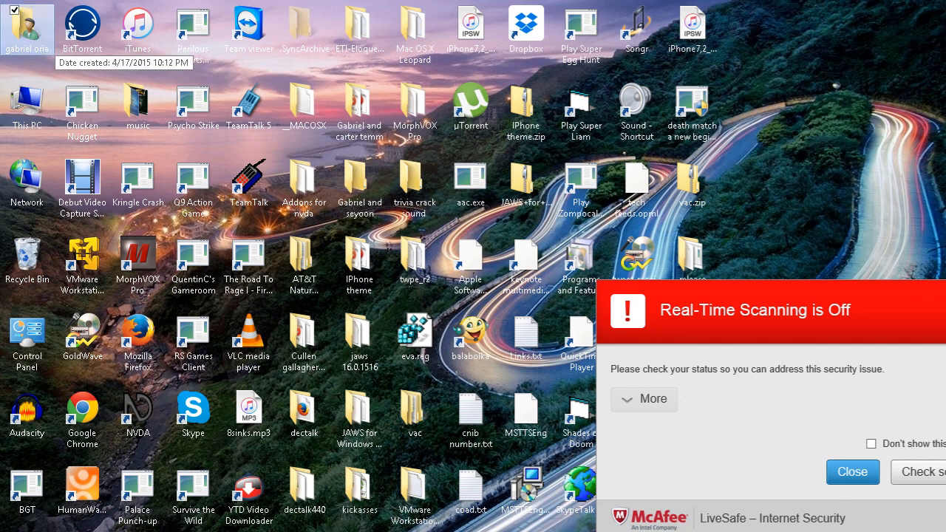
pyautogui.click(83, 27)
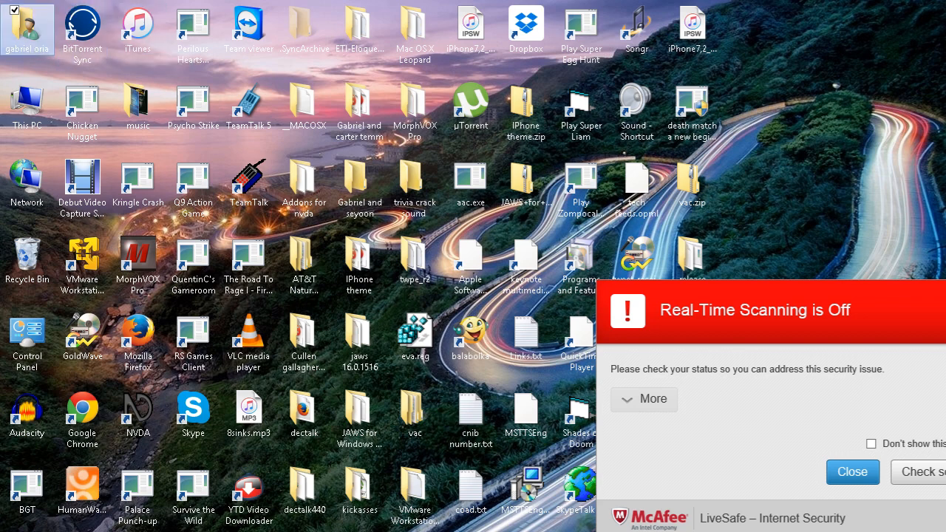
pyautogui.click(26, 337)
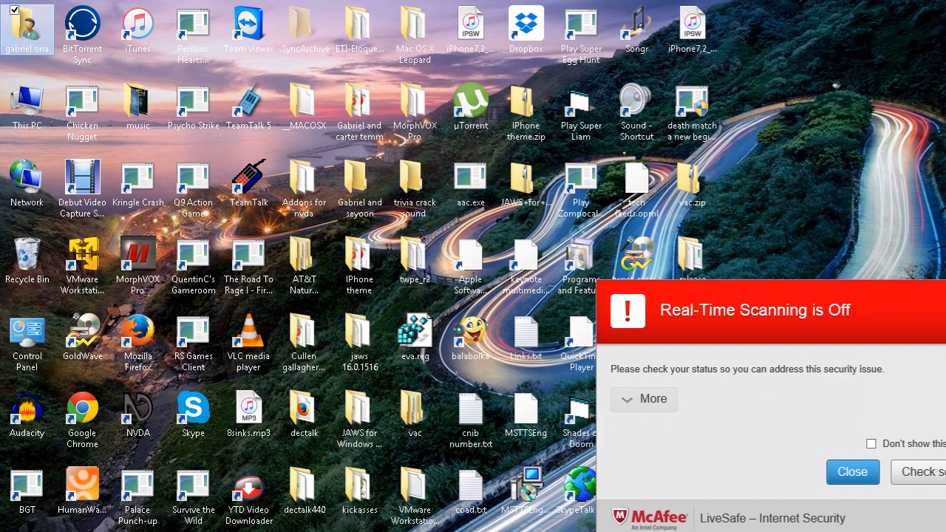
pyautogui.write('not')
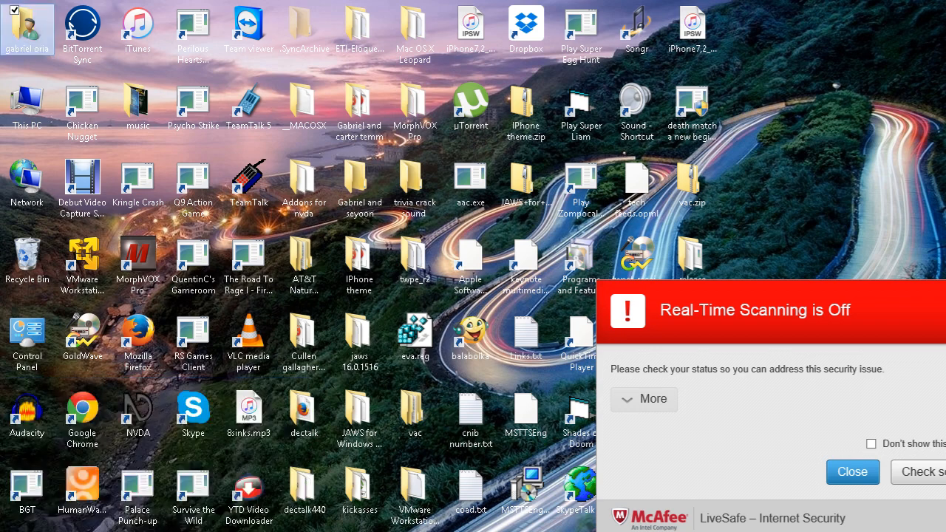
# - Fill the new note with repeats of 'this is a test'
pyautogui.write('this')
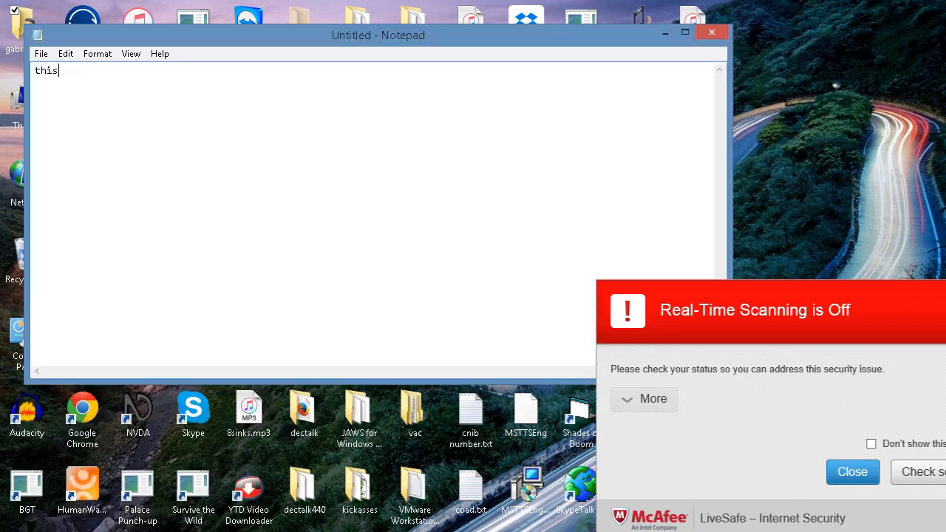
pyautogui.press('Backspace')
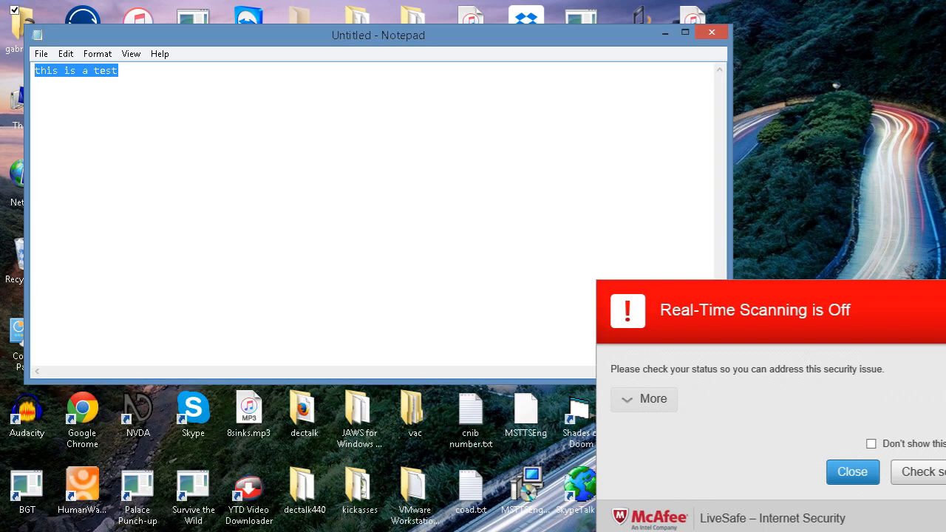
pyautogui.write('this is a testthis is a testthis is a testthis is a testthis is a test')
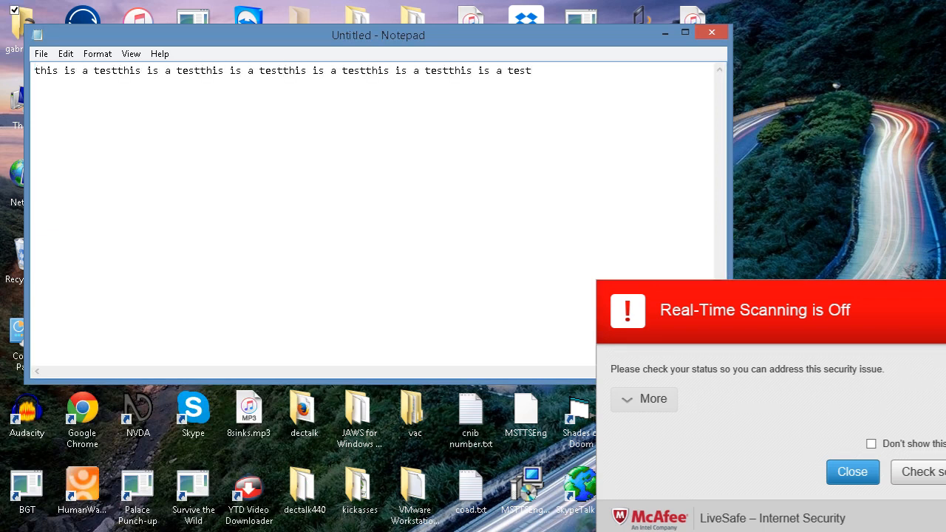
# - Close Notepad with Don't Save, returning to the desktop
pyautogui.click(711, 33)
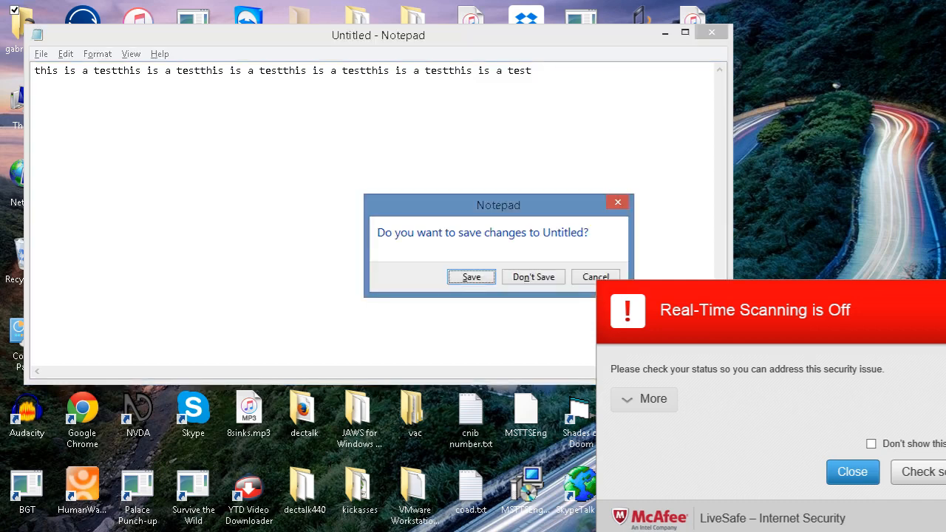
pyautogui.click(533, 277)
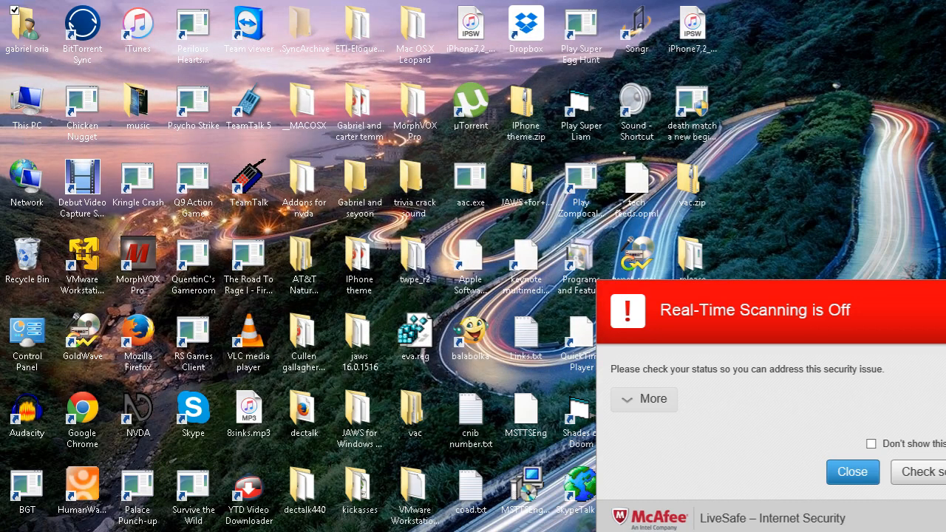